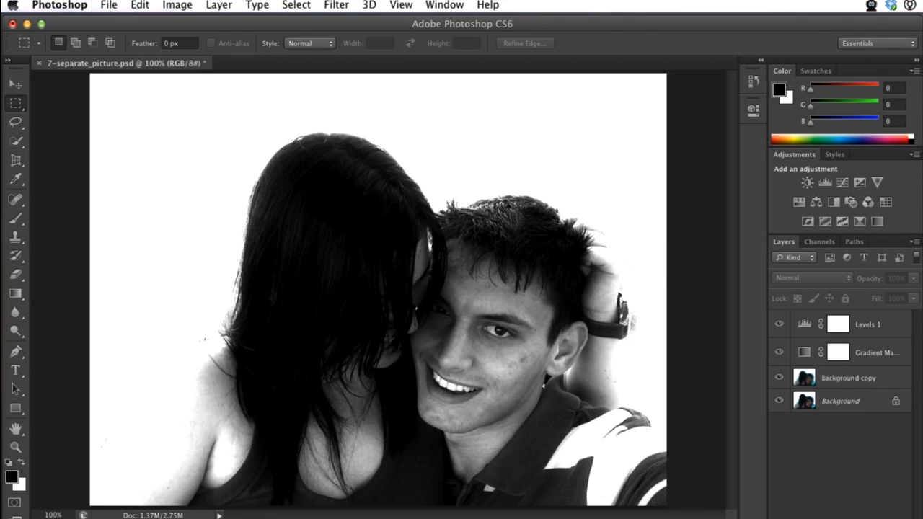
mouse_move(404, 28)
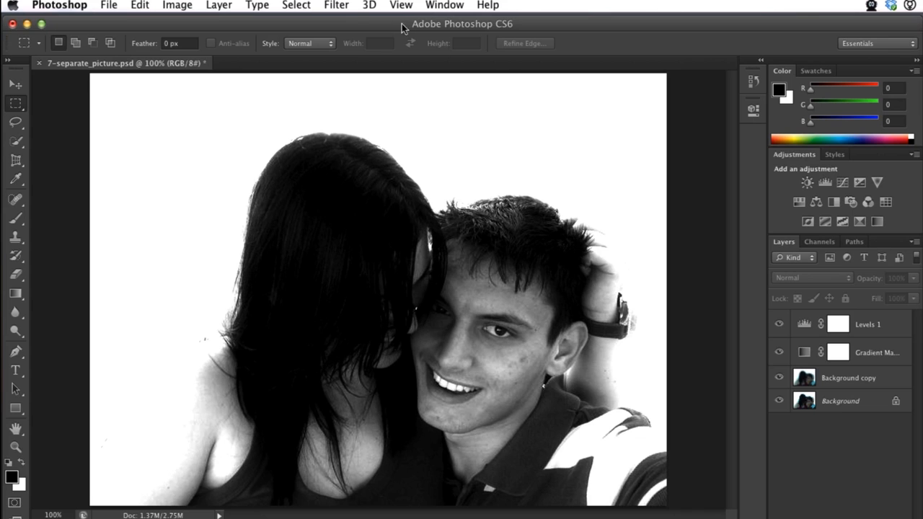
Select the Background copy layer in the Layers panel.
click(336, 5)
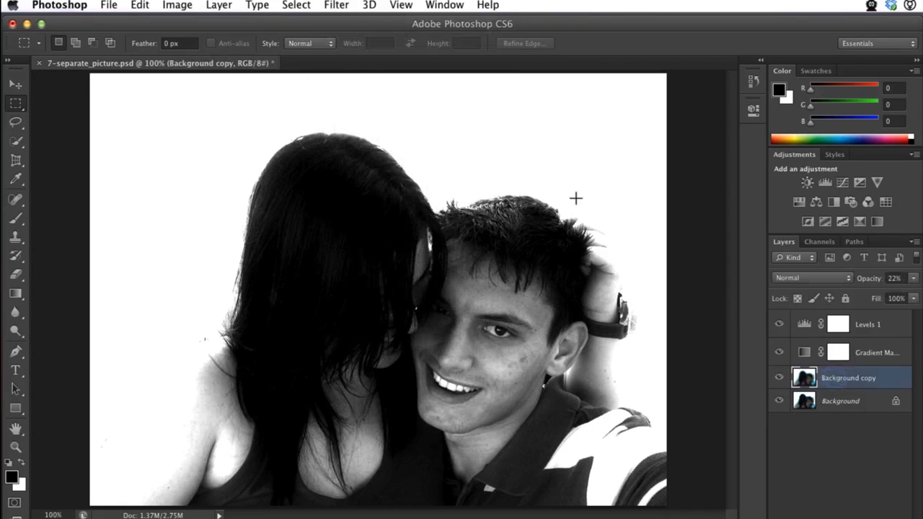
click(296, 5)
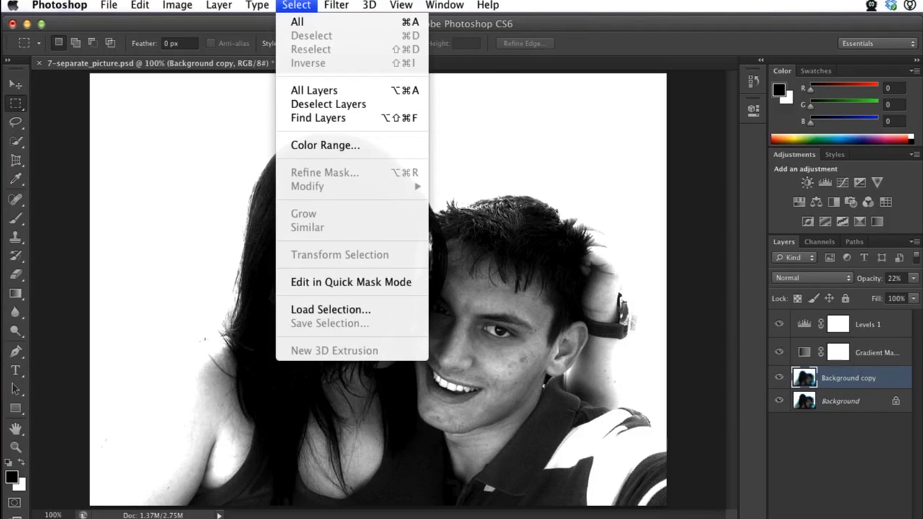
click(336, 5)
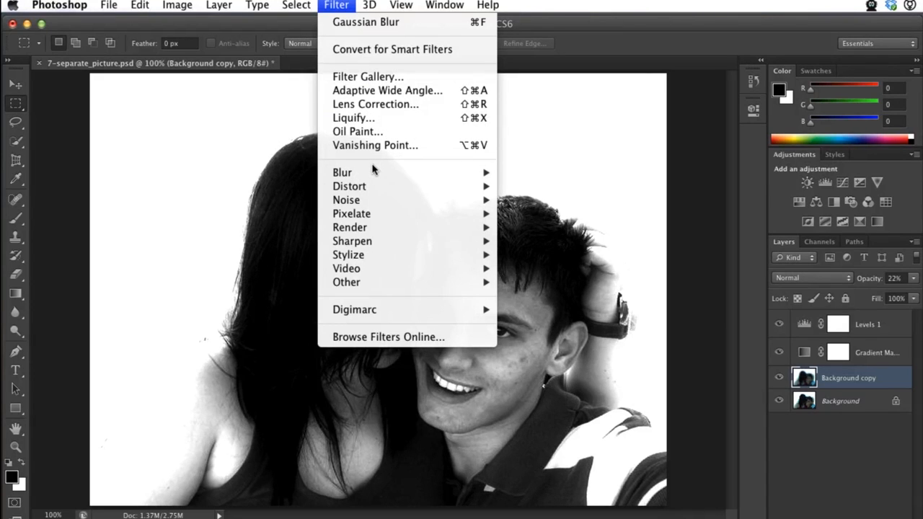
mouse_move(442, 168)
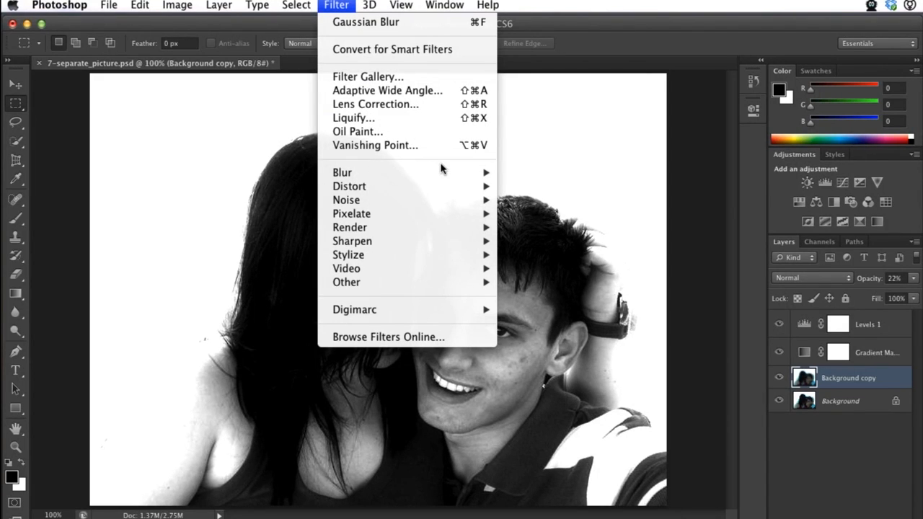
mouse_move(530, 173)
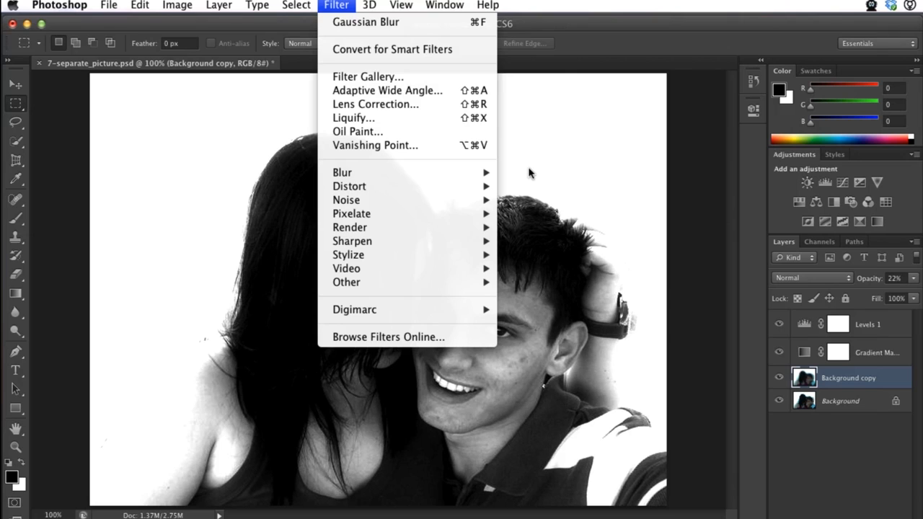
mouse_move(532, 223)
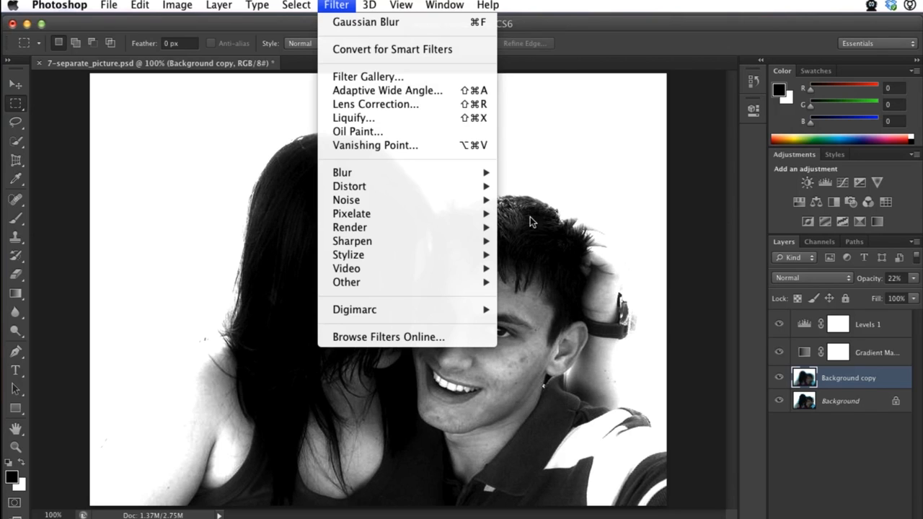
mouse_move(530, 222)
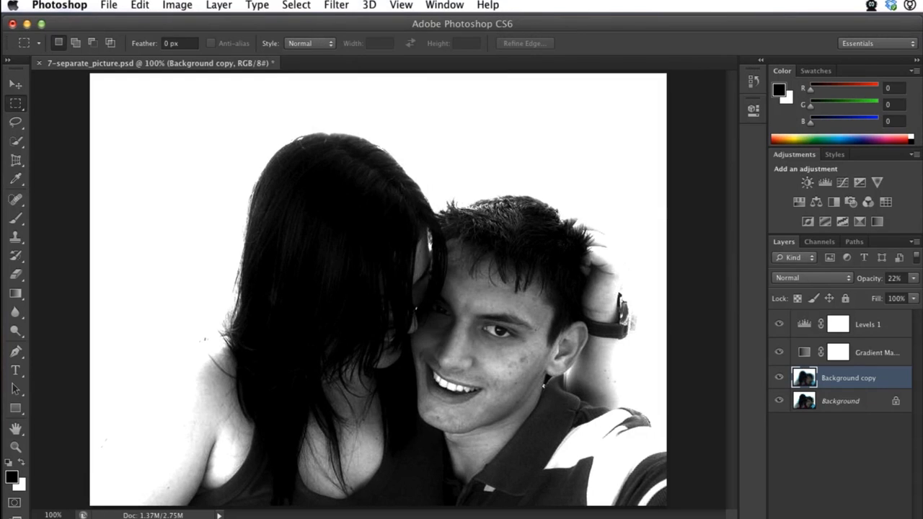
mouse_move(101, 76)
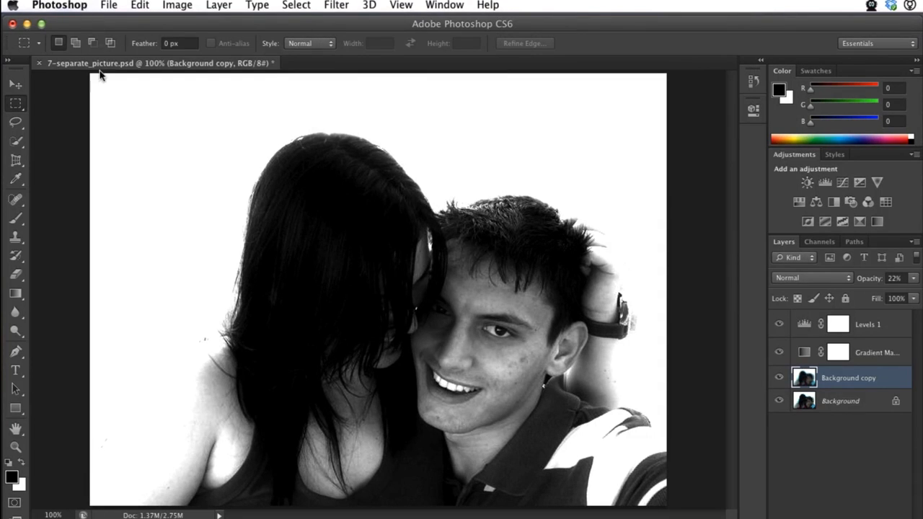
mouse_move(68, 11)
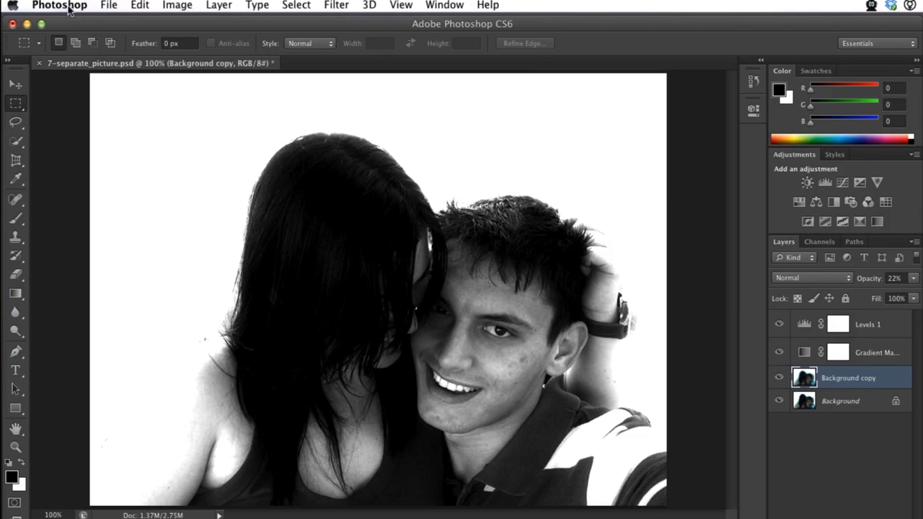
Open the Plug-Ins section of Photoshop Preferences.
click(59, 5)
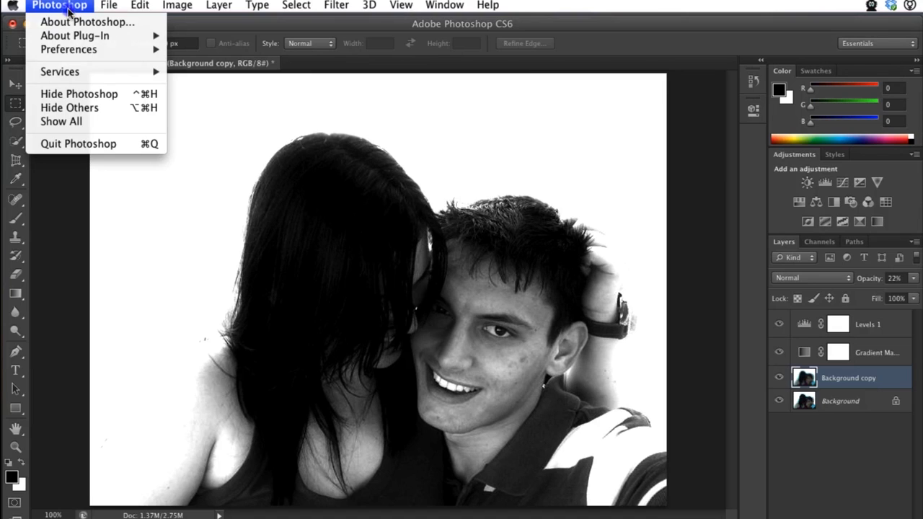
mouse_move(69, 49)
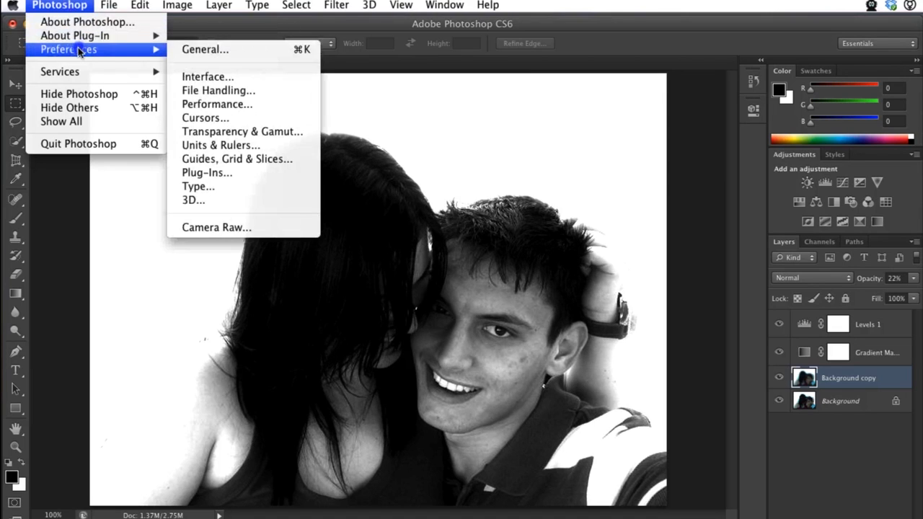
mouse_move(245, 159)
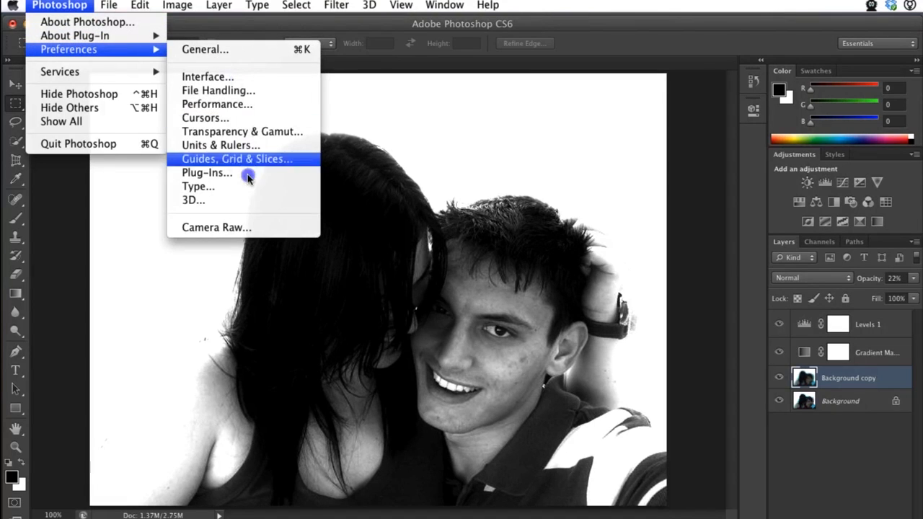
click(207, 173)
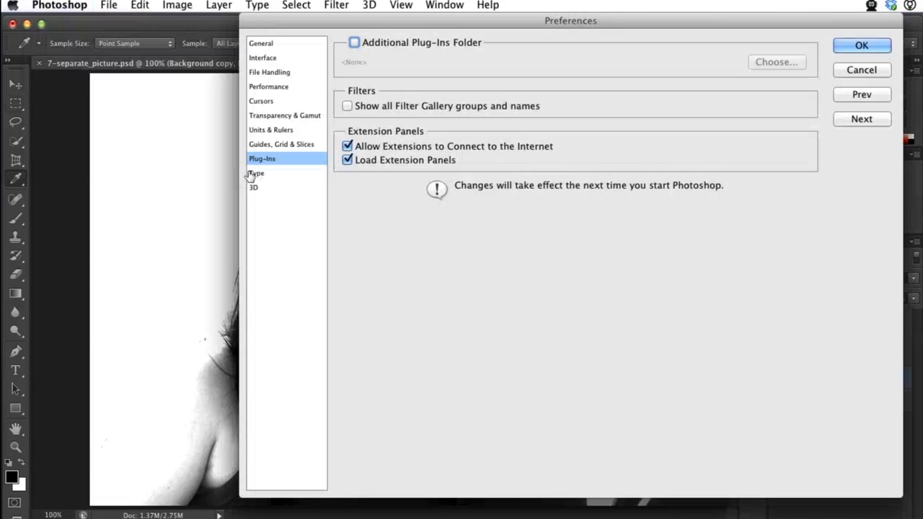
mouse_move(343, 222)
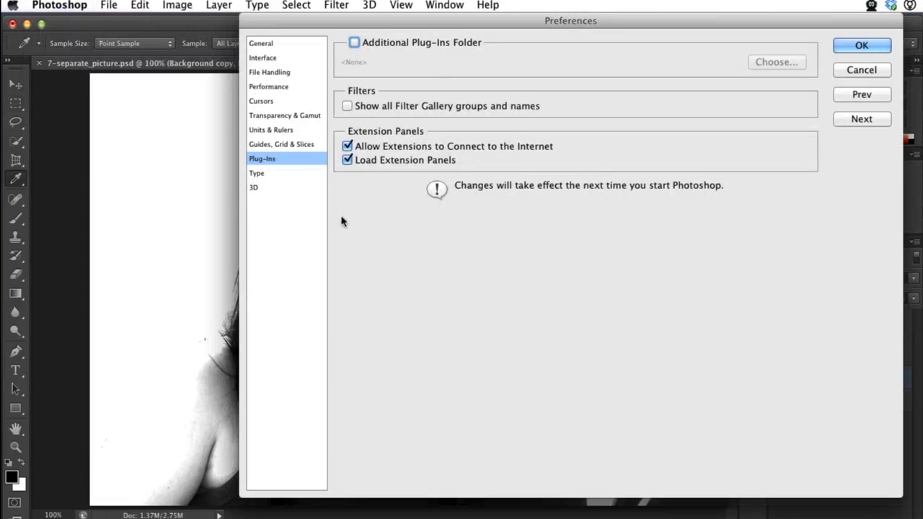
mouse_move(414, 140)
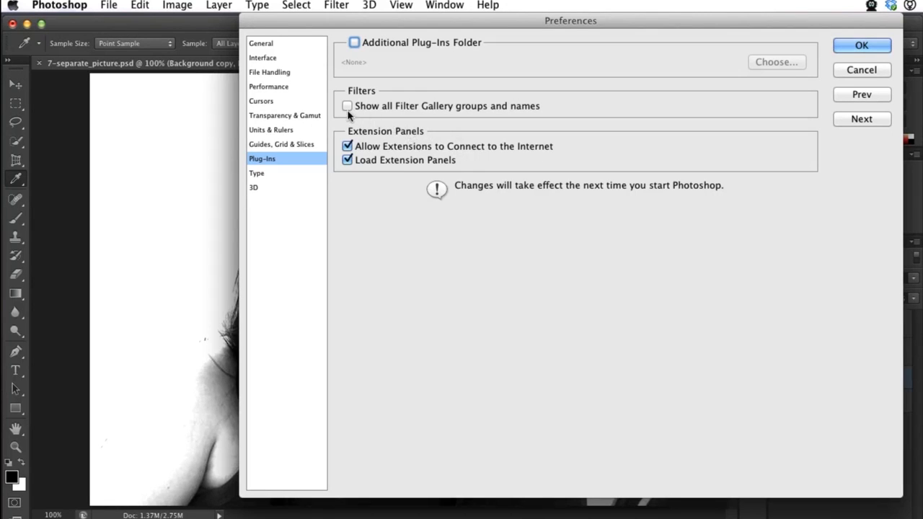
mouse_move(426, 116)
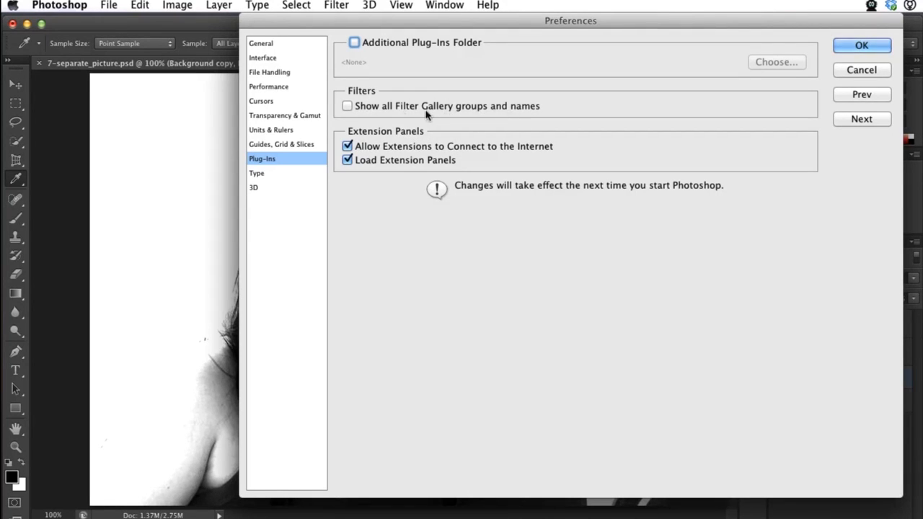
Enable 'Show all Filter Gallery groups and names' and confirm the Preferences dialog.
click(347, 106)
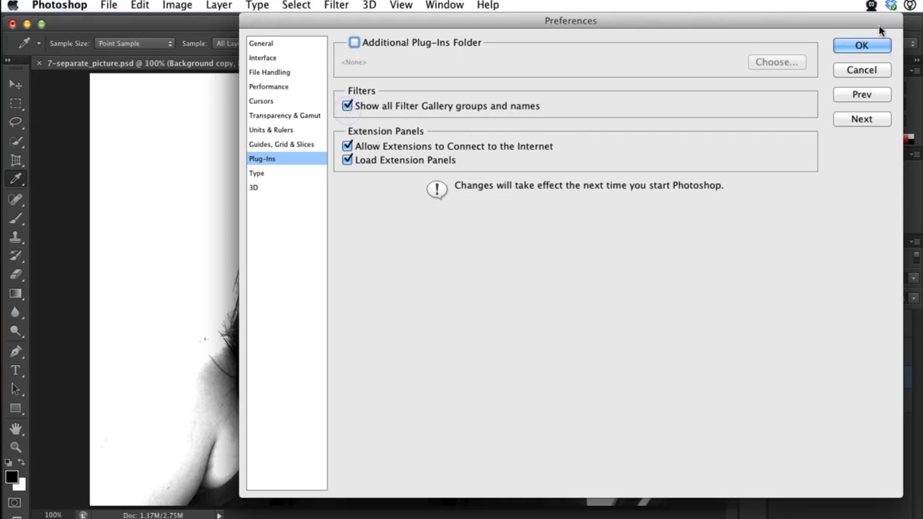
click(861, 45)
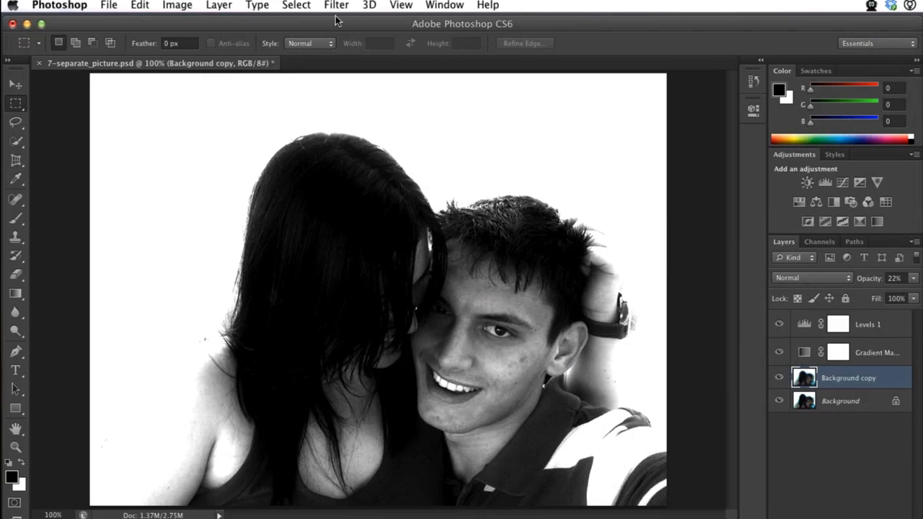
Open the Filter menu, now listing Artistic, Brush Strokes, Sketch and Texture groups.
click(336, 5)
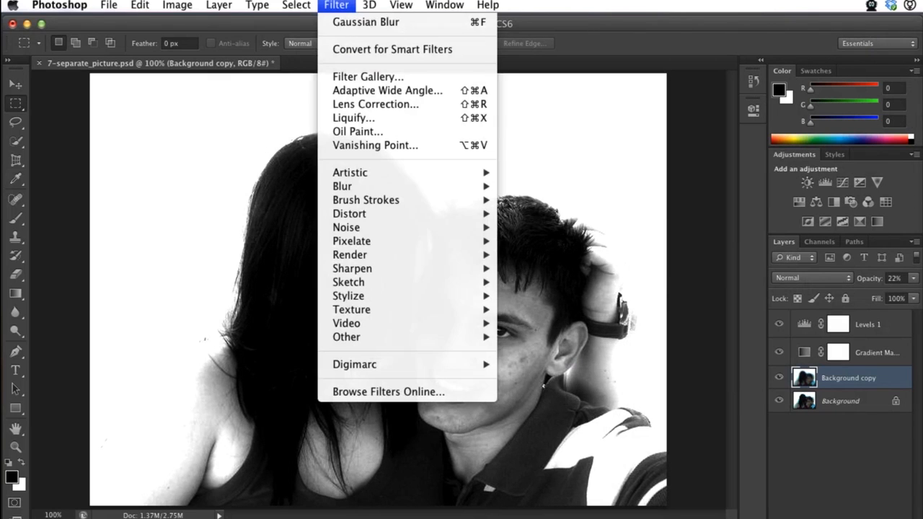
mouse_move(350, 172)
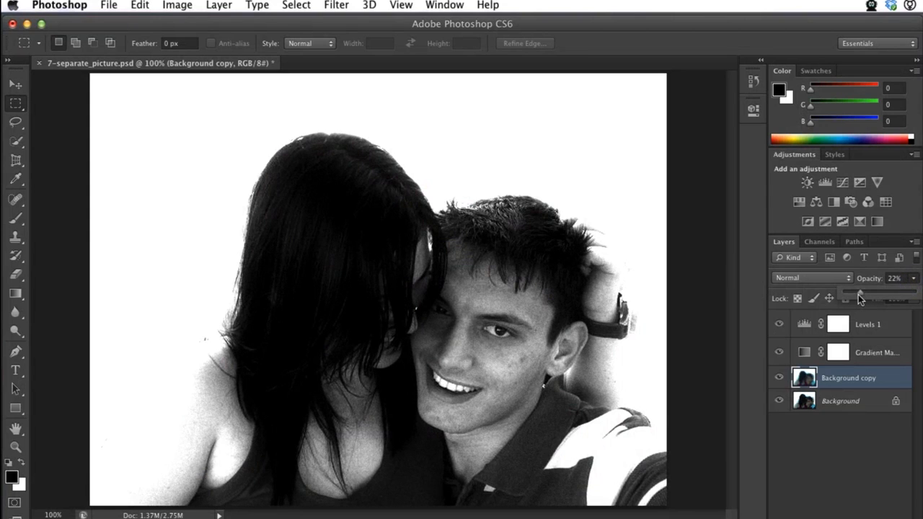
Set the Background copy layer opacity to 23%.
drag(859, 297, 871, 297)
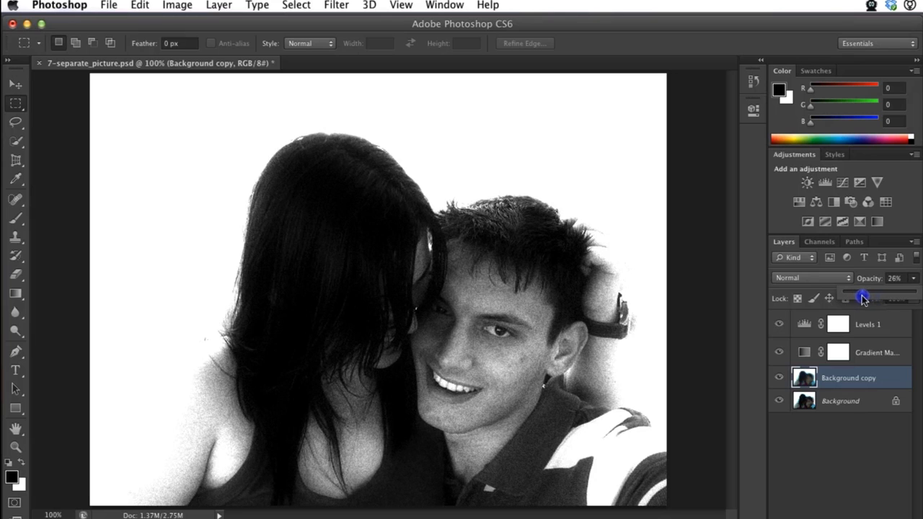
drag(866, 292, 861, 292)
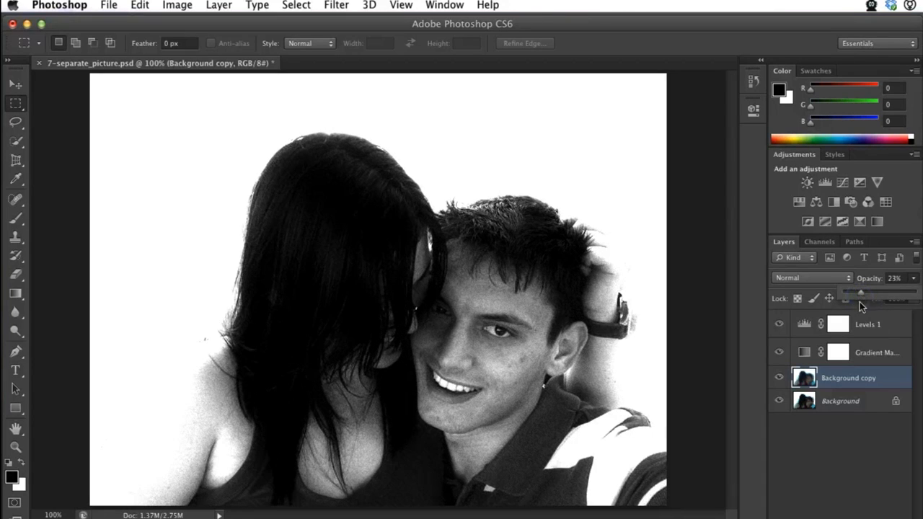